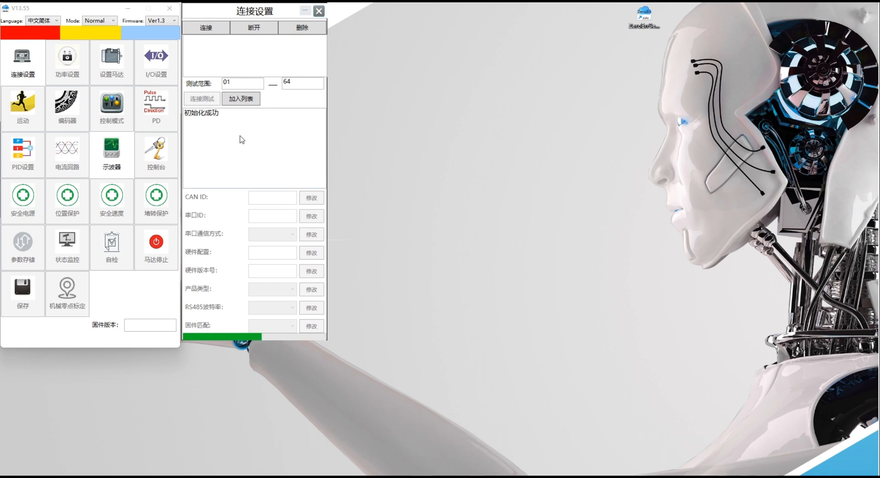
Step: Add the actuator detected at CAN ID 4 (1M baud) to the device list
{"action": "left_click", "coordinate": [202, 99]}
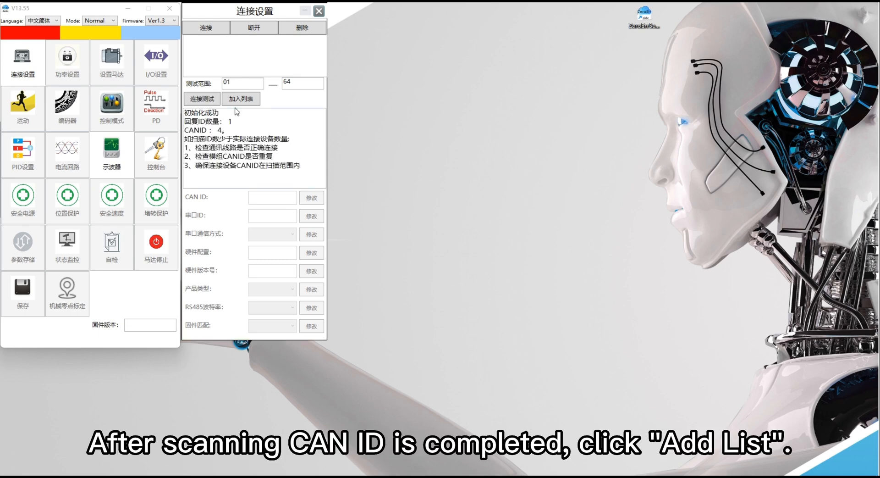
{"action": "left_click", "coordinate": [242, 98]}
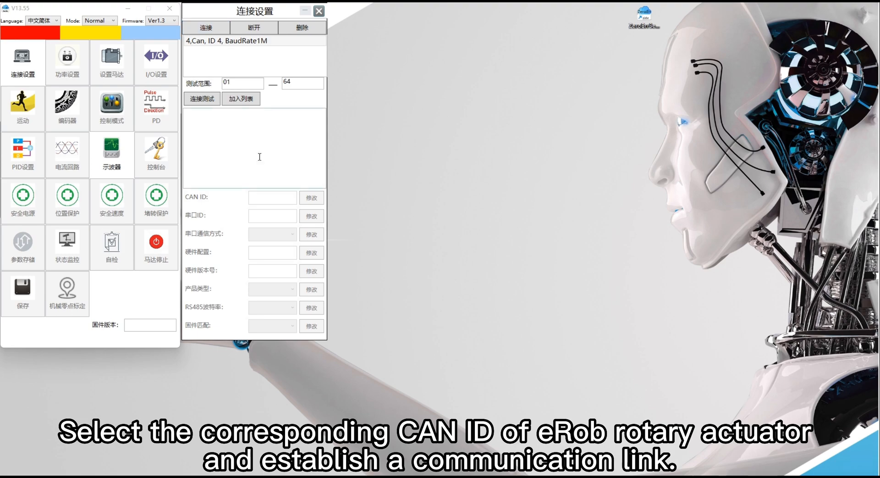
Step: Connect to the eRob actuator at CAN ID 4 and bring up its Self-Test window
{"action": "left_click", "coordinate": [205, 27]}
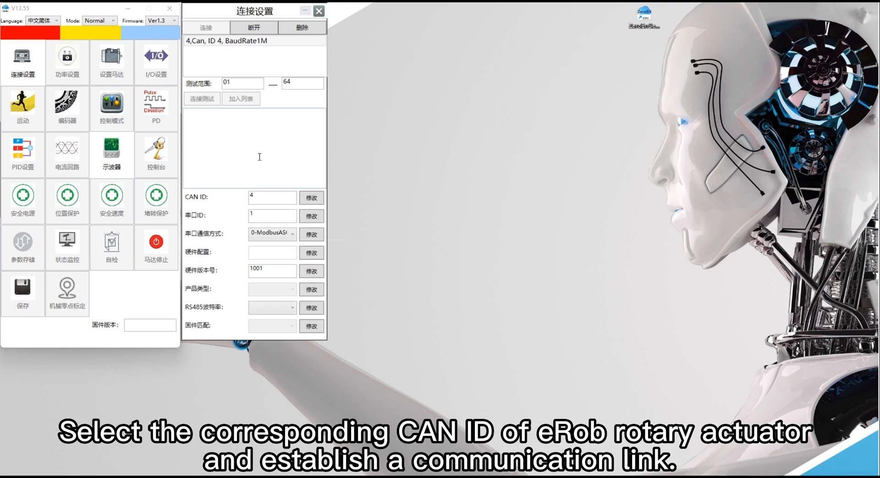
{"action": "left_click", "coordinate": [111, 247]}
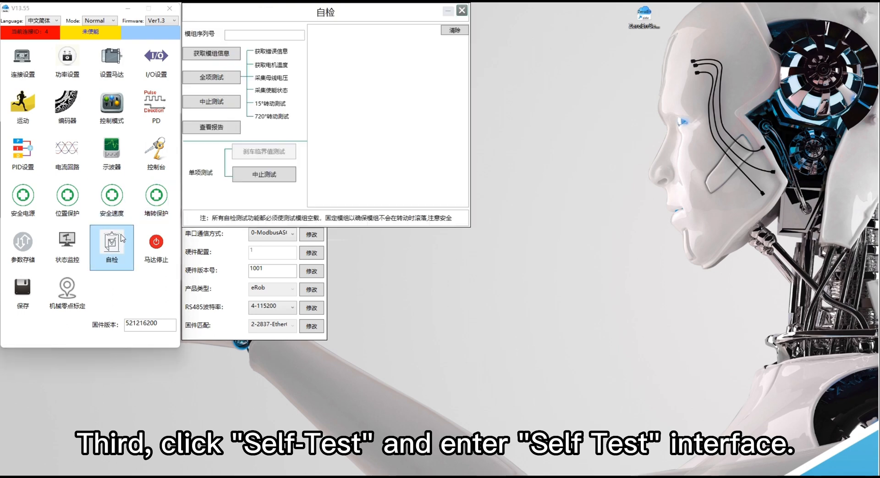
Step: Read the module info showing serial eRob080I1A00030930 and start the full self-test
{"action": "left_click", "coordinate": [110, 247]}
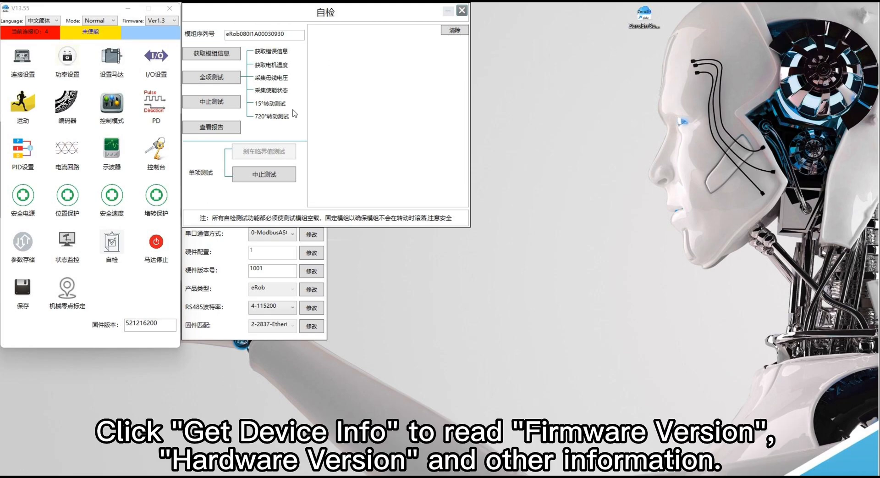
{"action": "left_click", "coordinate": [212, 53]}
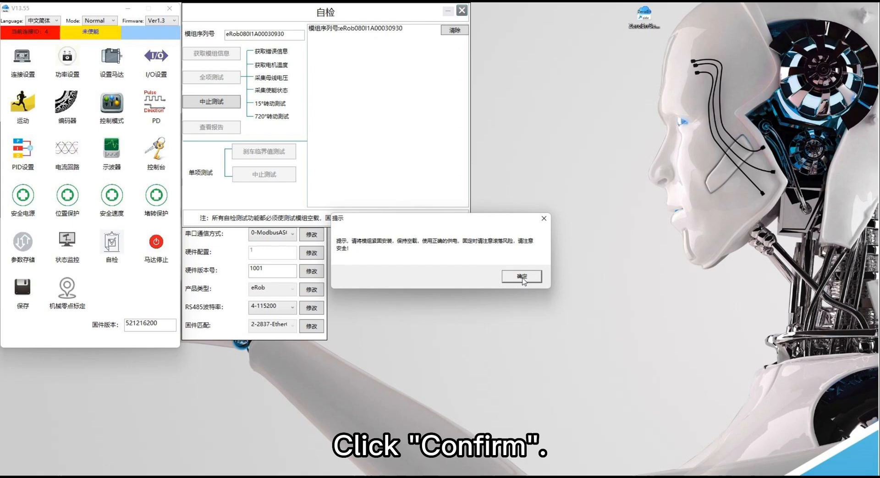
Step: Confirm the safety warning so the full self-test runs and the oscilloscope opens
{"action": "left_click", "coordinate": [521, 276]}
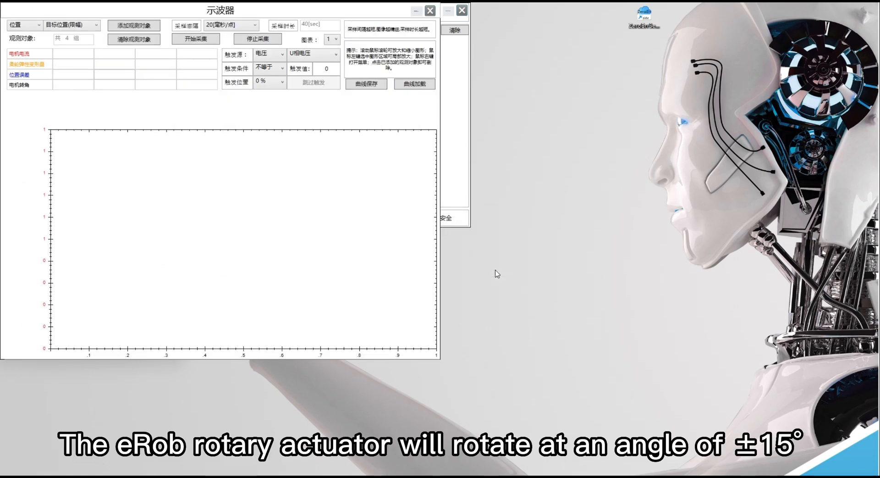
Step: Capture the ±15° rotation traces until the 720° rotation prompt appears
{"action": "left_click", "coordinate": [195, 38]}
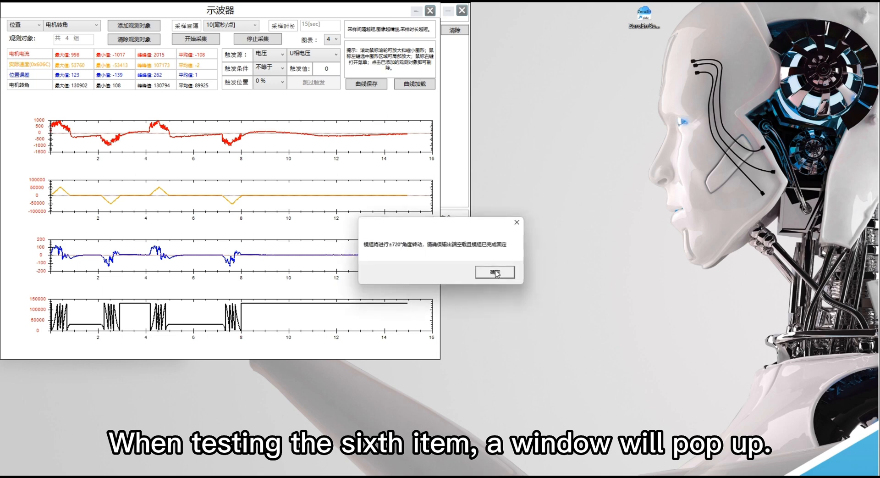
Step: Confirm the 720° rotation test, wait for all six results, then close the software
{"action": "left_click", "coordinate": [492, 272]}
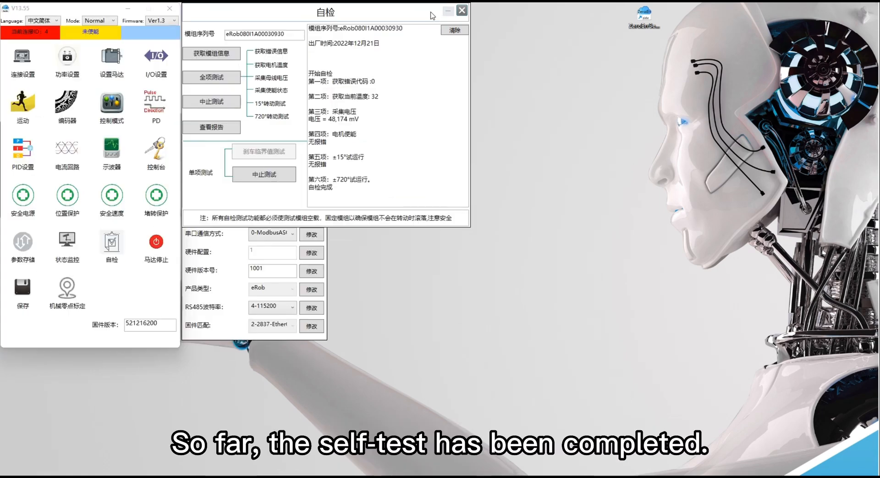
{"action": "left_click", "coordinate": [461, 10]}
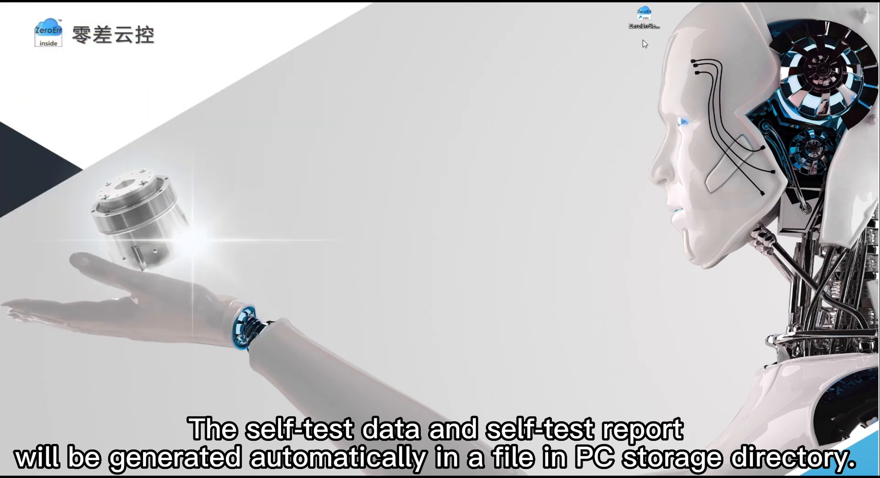